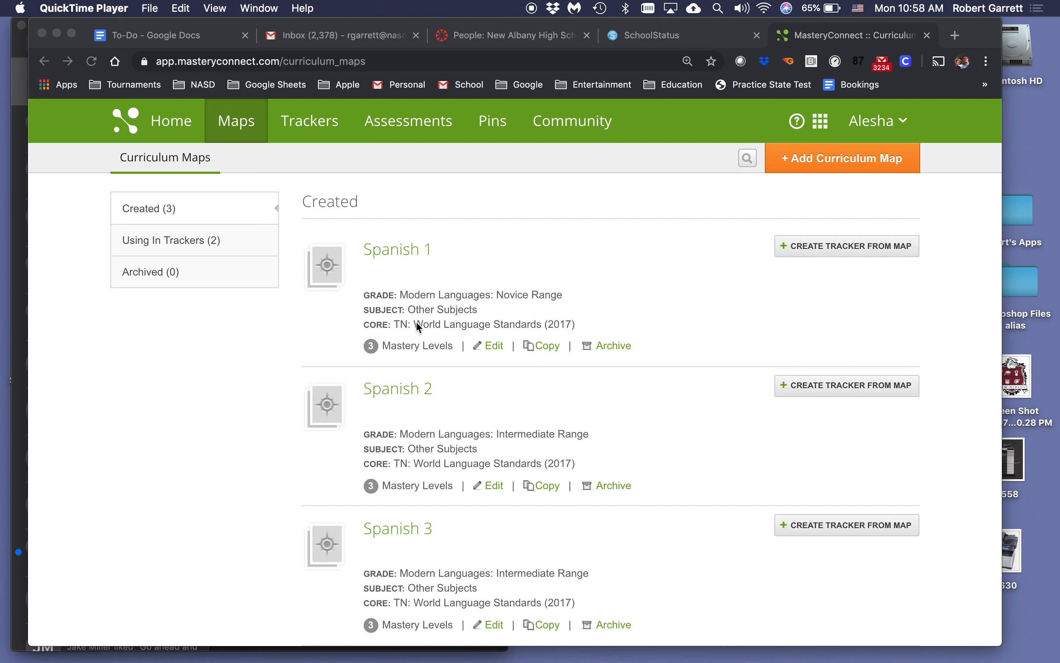
pyautogui.moveTo(332, 176)
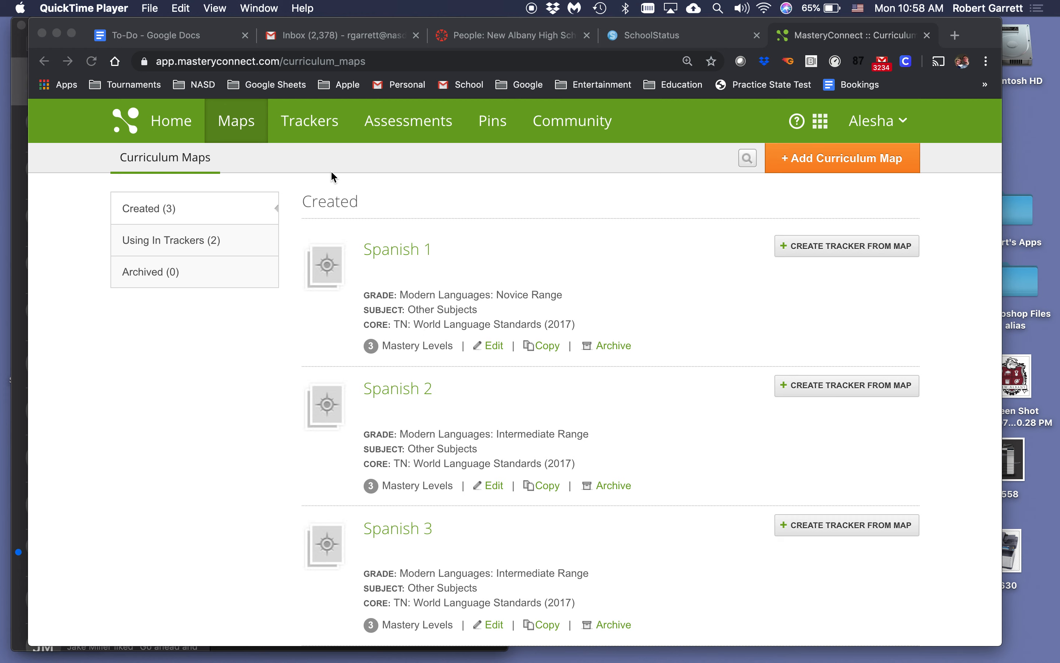
pyautogui.moveTo(382, 125)
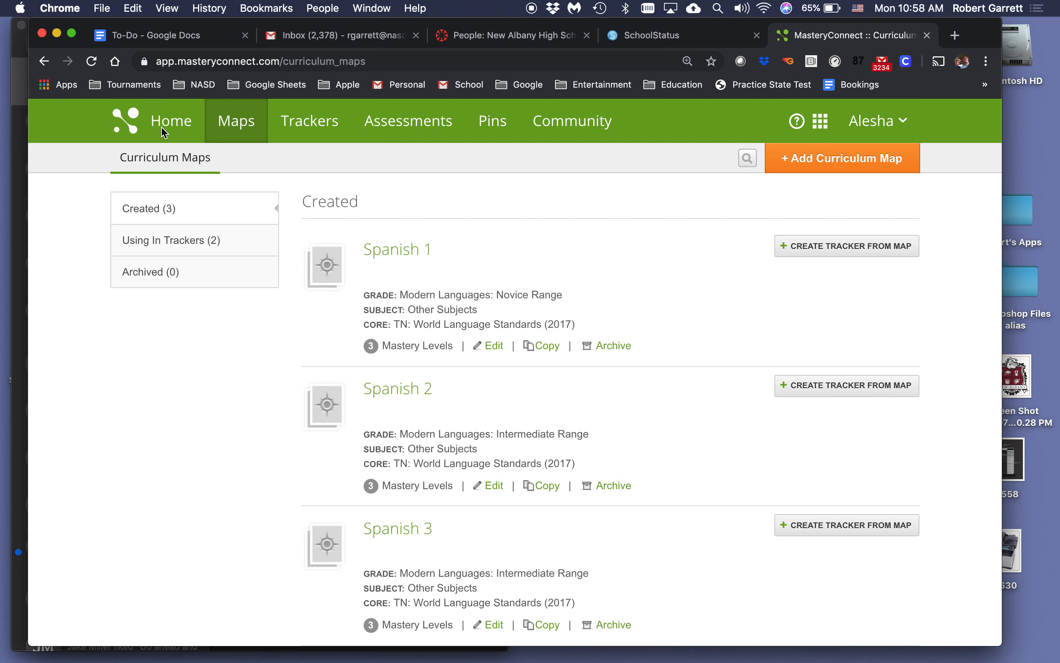
# Step: From the dashboard's maps list, open the Spanish 1 map and show its add-options menu
pyautogui.click(171, 121)
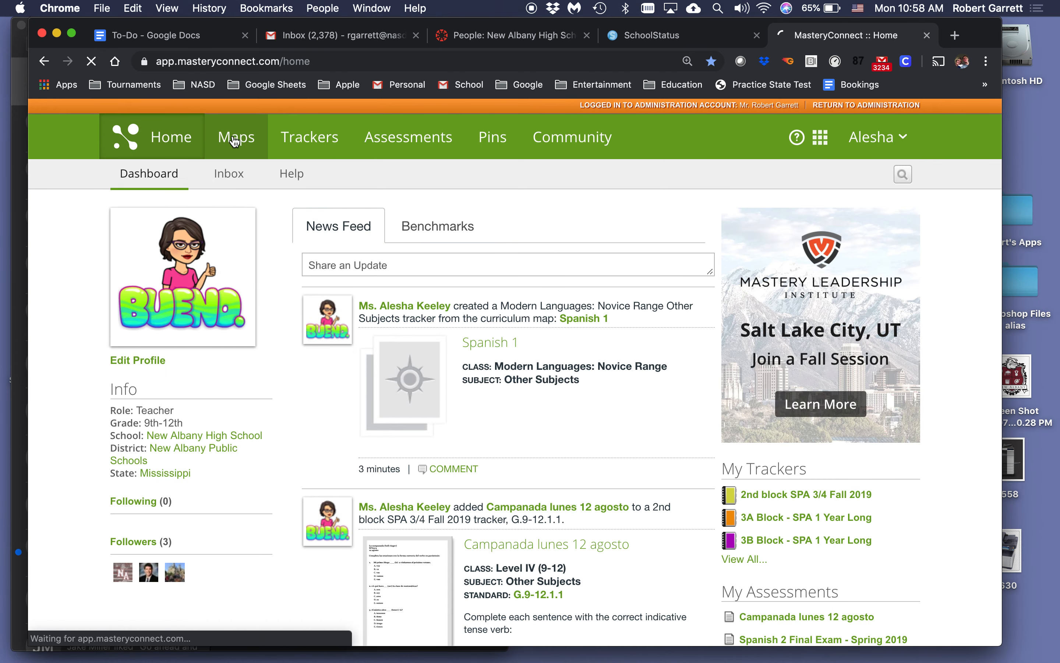
pyautogui.click(236, 137)
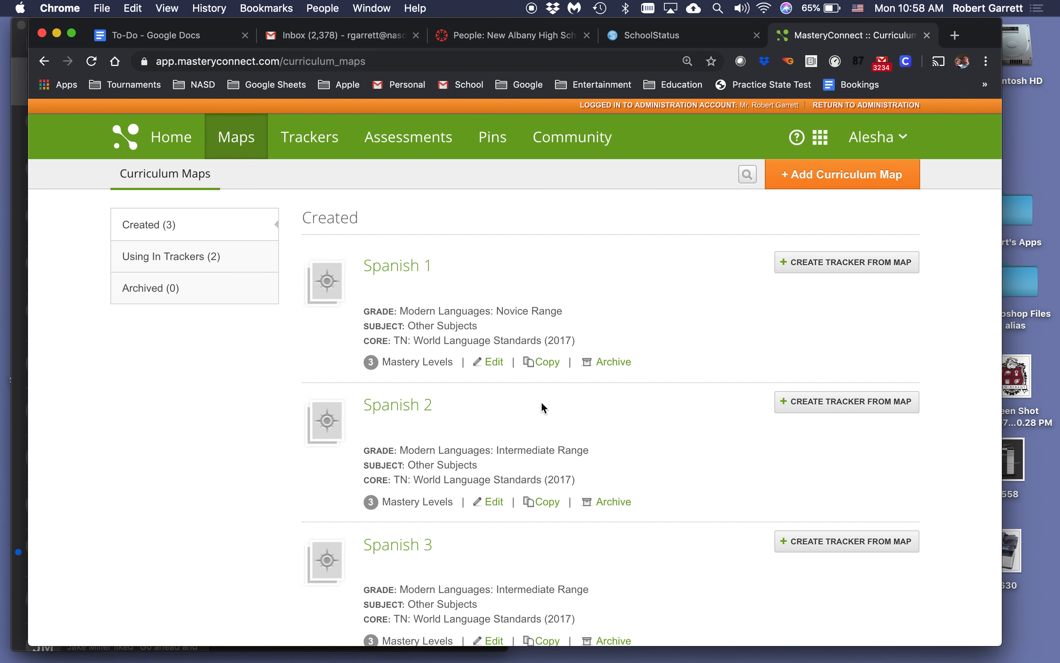
pyautogui.moveTo(398, 265)
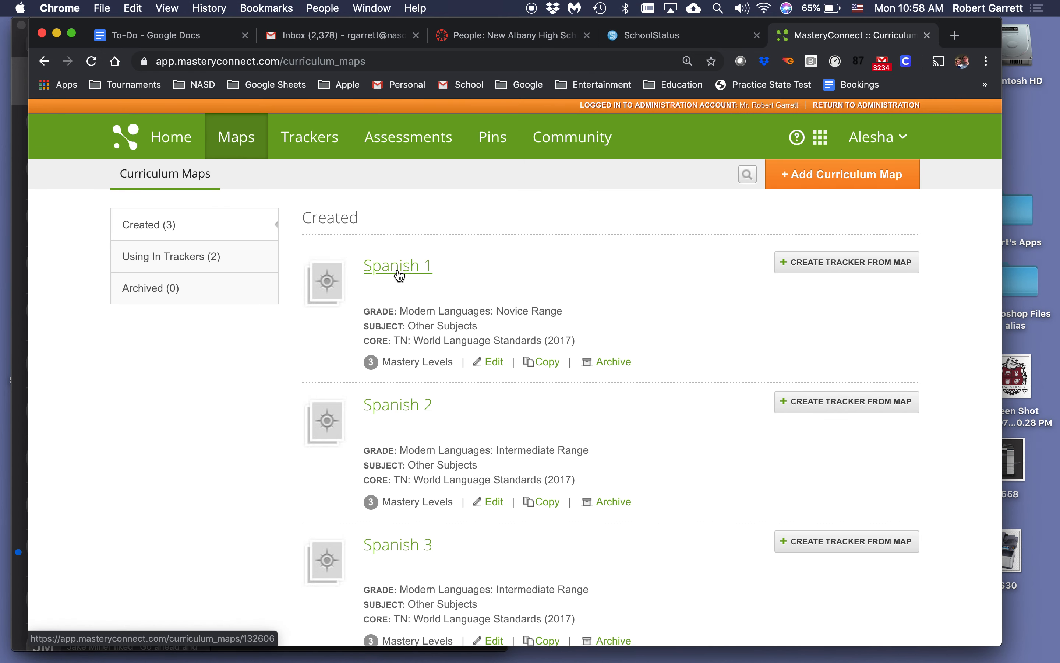
pyautogui.click(397, 265)
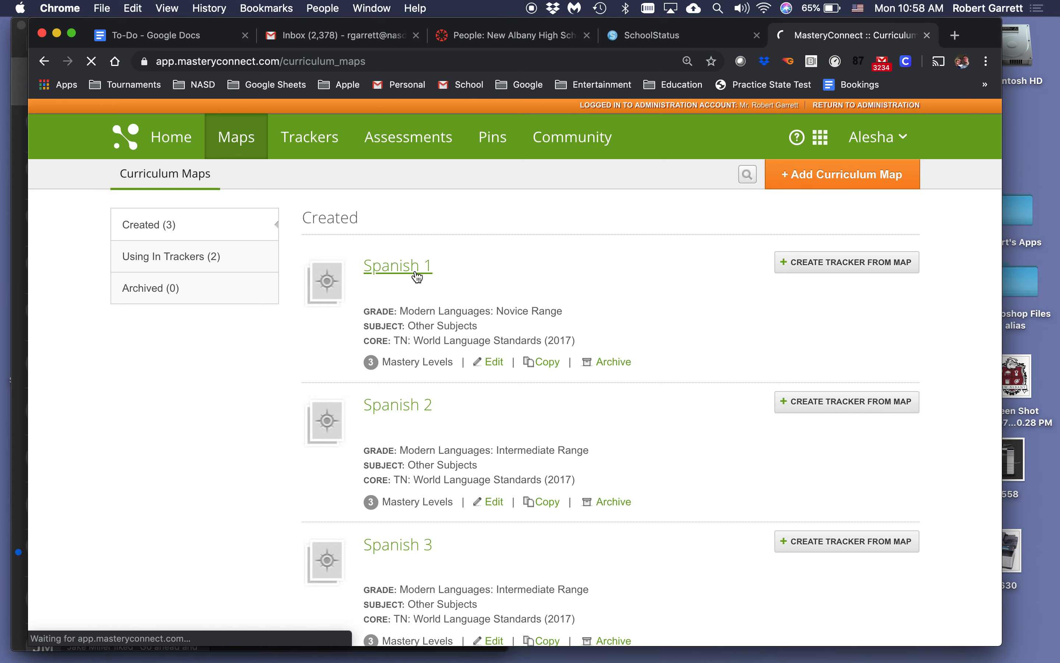
pyautogui.click(397, 265)
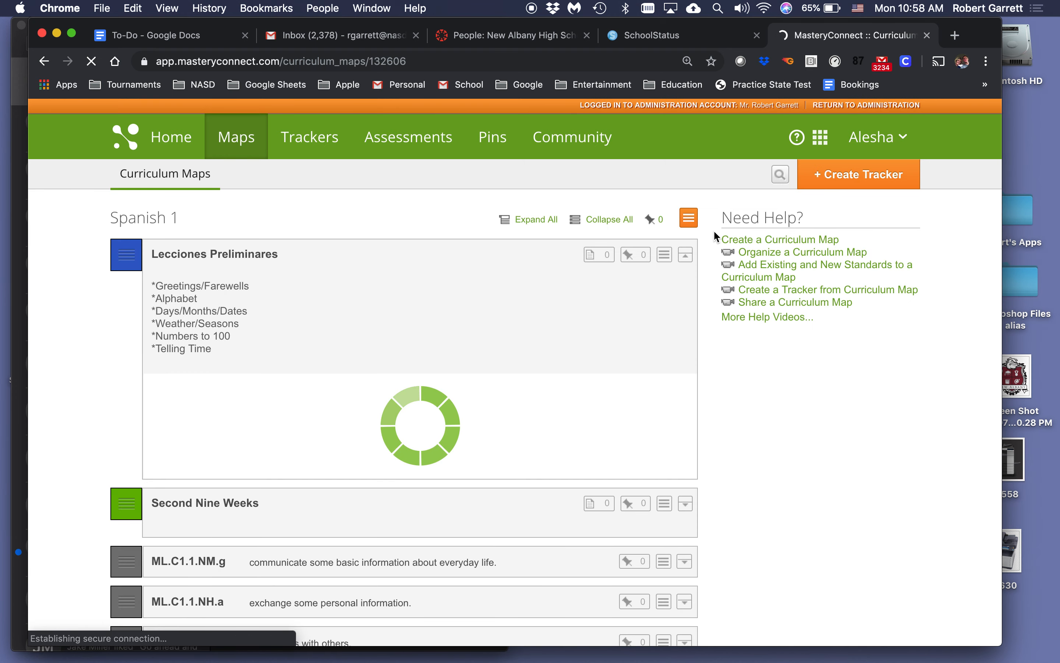
pyautogui.click(687, 219)
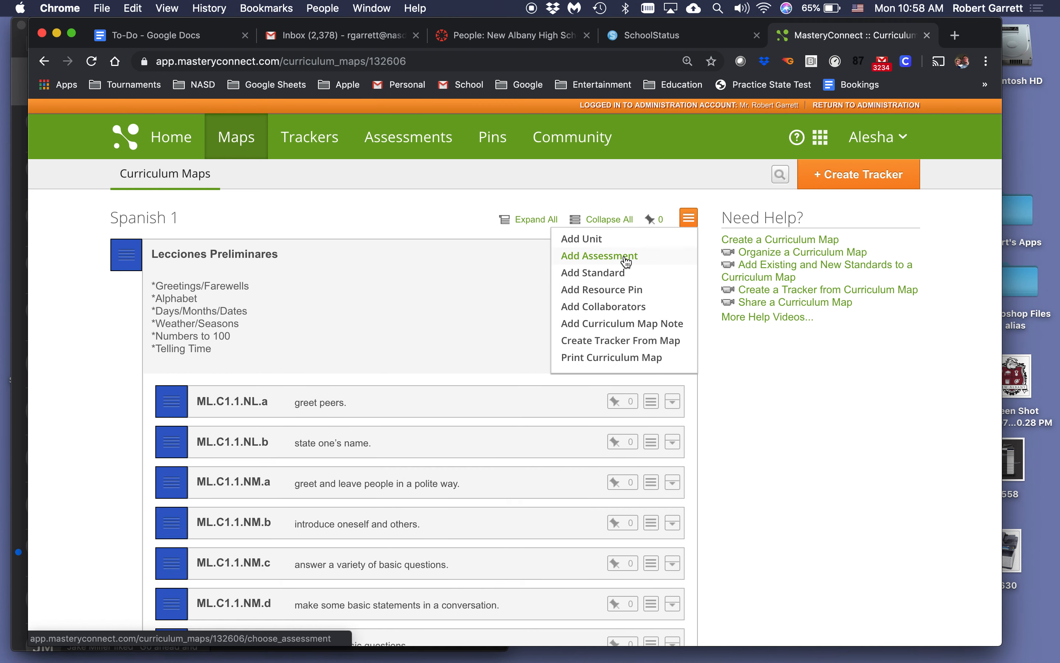
# Step: Choose Add Assessment to bring up the Add an Assessment dialog
pyautogui.click(598, 256)
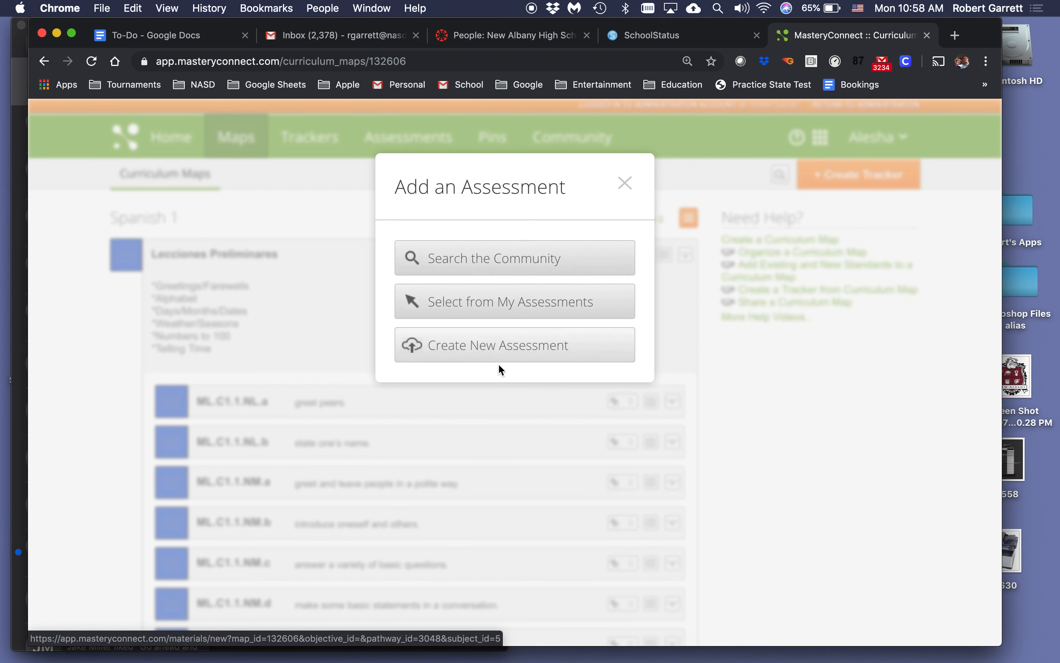
pyautogui.moveTo(515, 354)
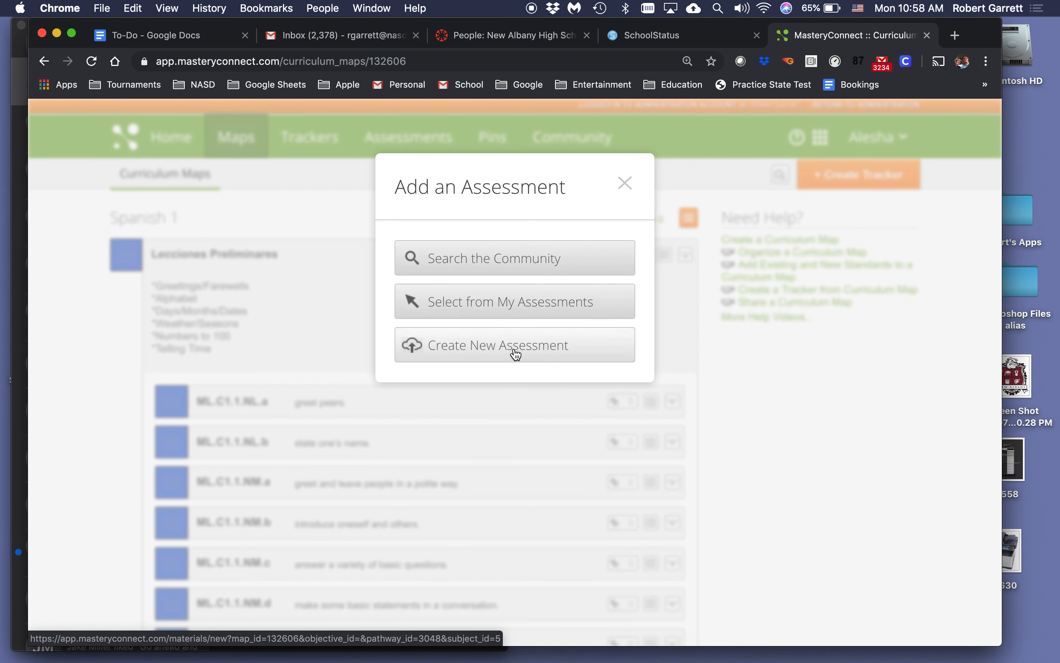
pyautogui.moveTo(506, 351)
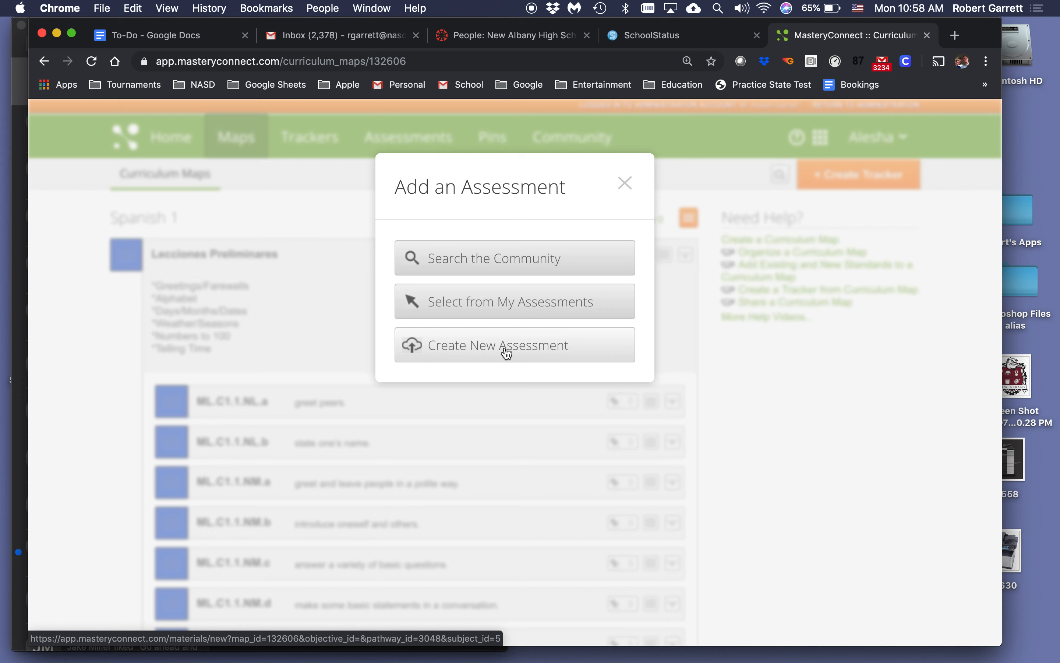
pyautogui.moveTo(571, 133)
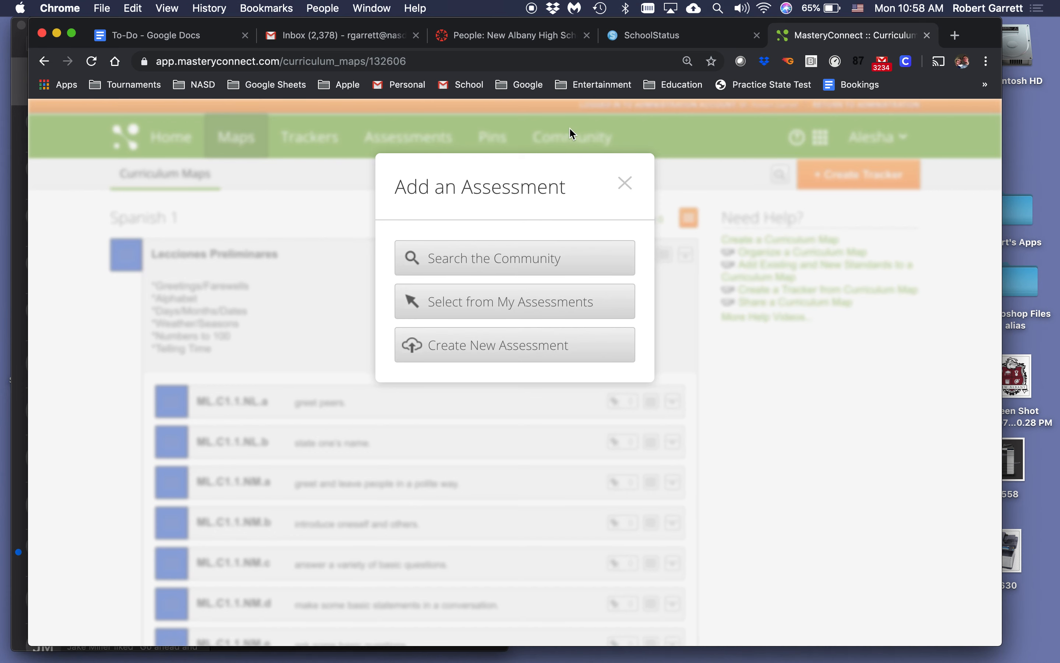